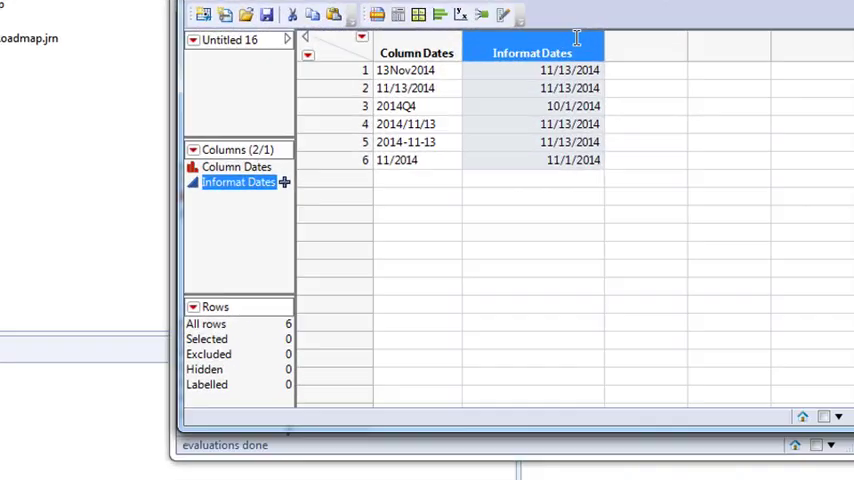
Enter the first date string 3/20/1991 in the top cell of Column 1
{"action": "right_click", "coordinate": [540, 52]}
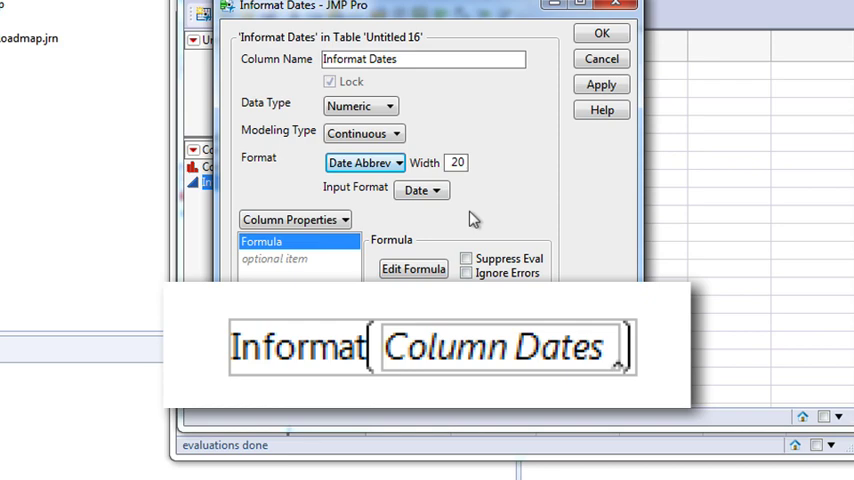
{"action": "left_click", "coordinate": [602, 32]}
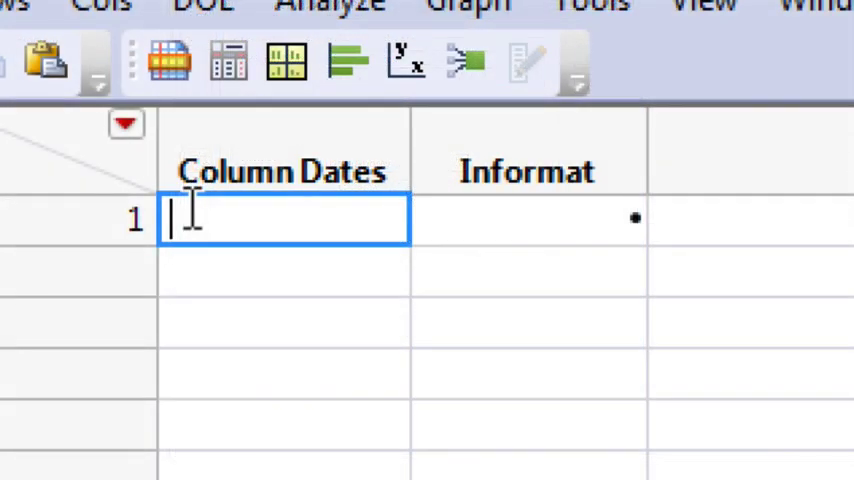
{"action": "type", "text": "3/20"}
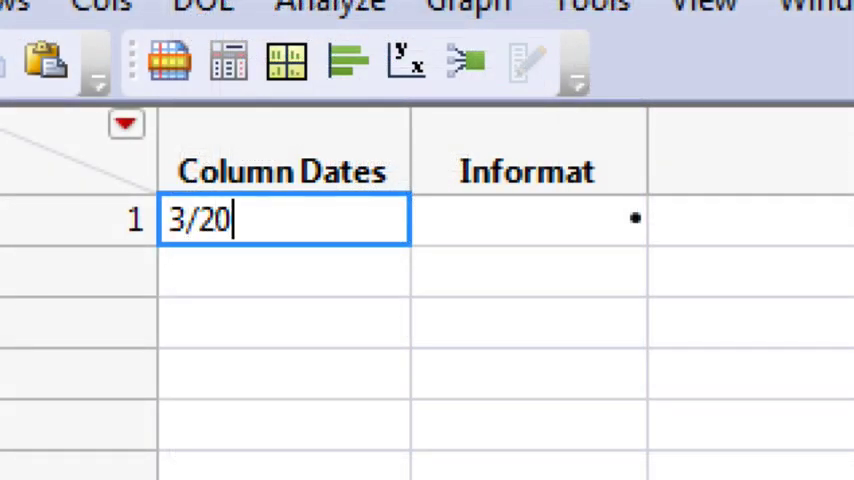
{"action": "type", "text": "/1991"}
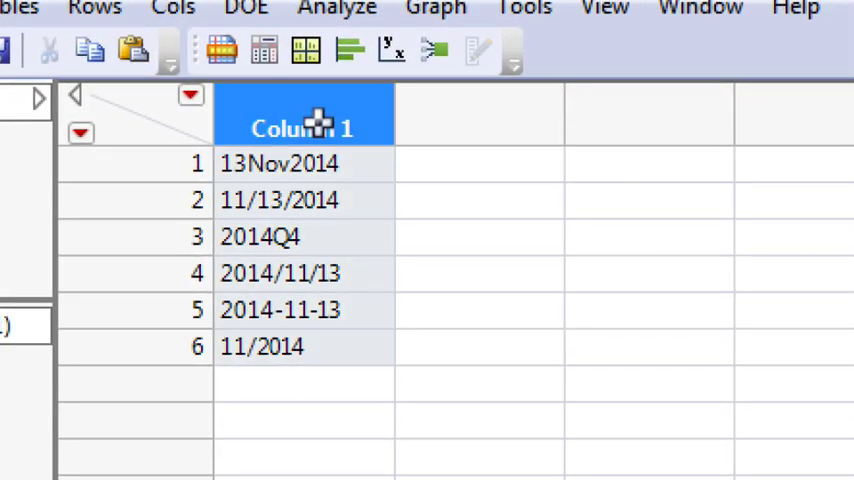
Rename Column 1 to 'Column Dates'
{"action": "double_click", "coordinate": [304, 128]}
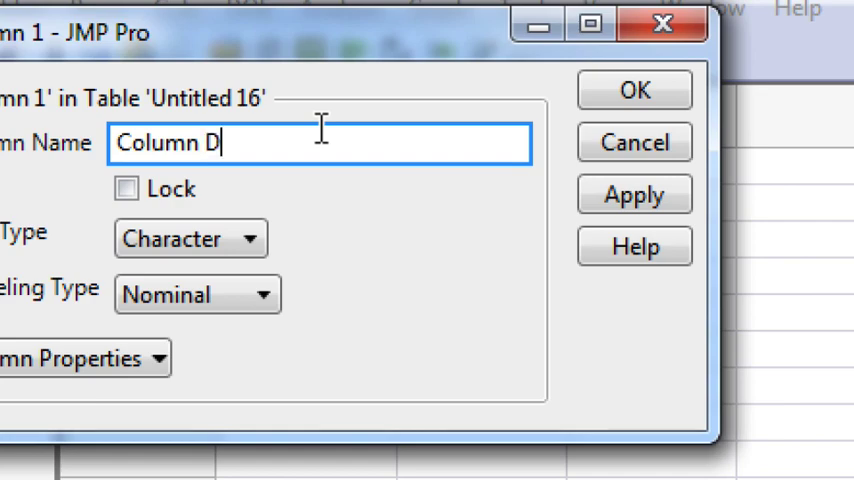
{"action": "type", "text": "ates"}
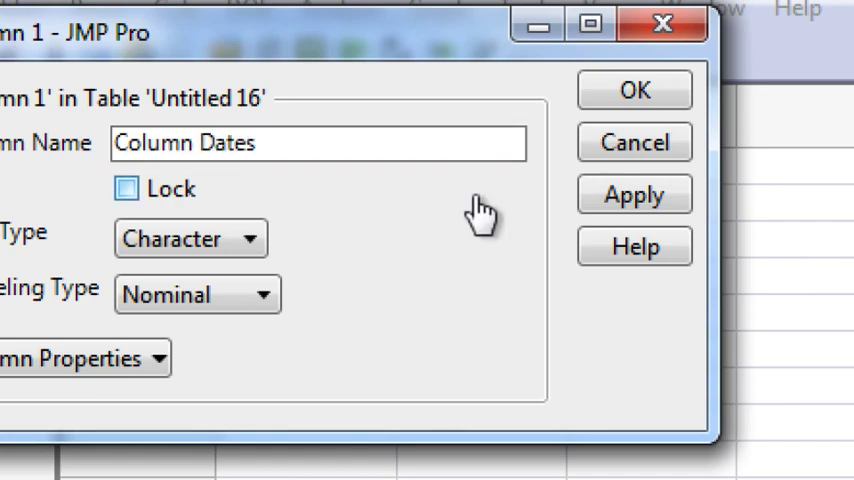
{"action": "mouse_move", "coordinate": [630, 92]}
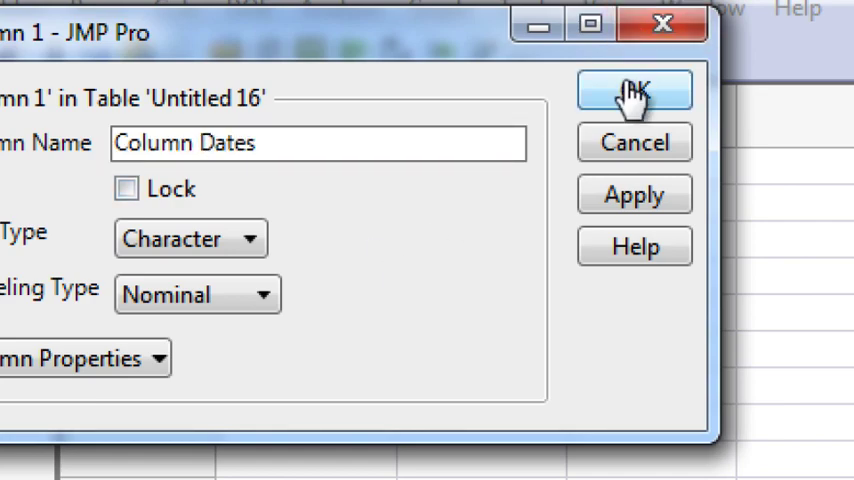
{"action": "left_click", "coordinate": [634, 88]}
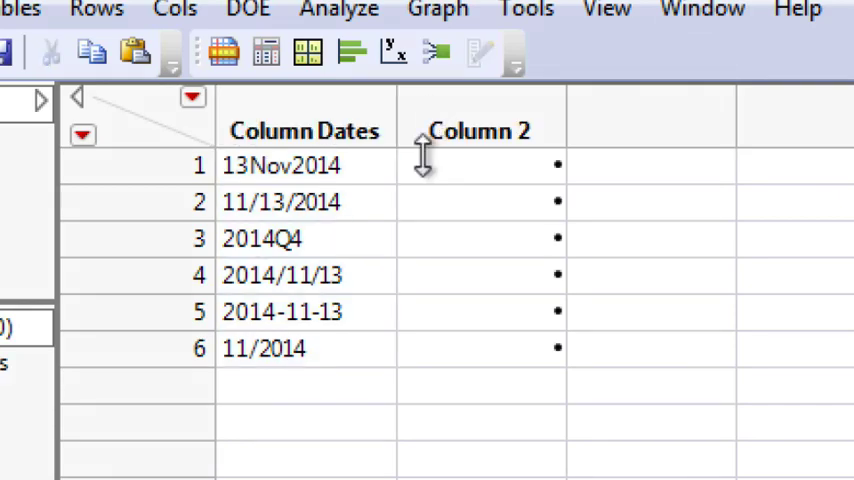
Add a second column 'Informat Dates' displayed in Date Abbrev format
{"action": "double_click", "coordinate": [478, 130]}
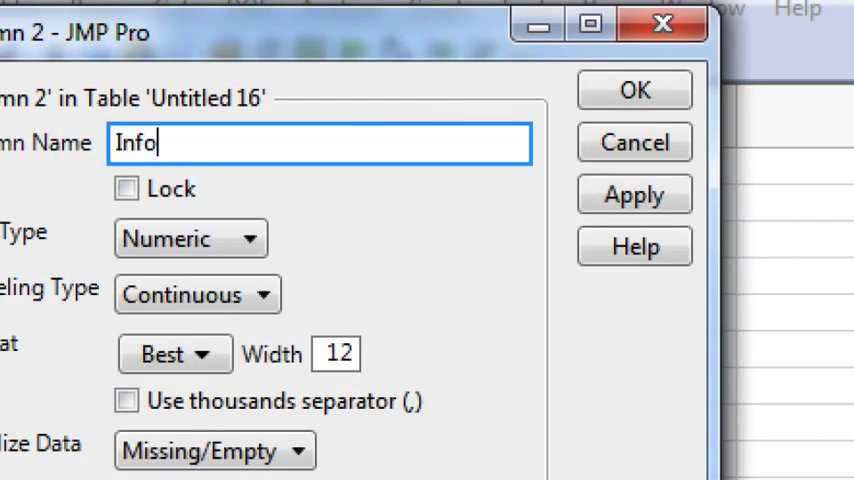
{"action": "left_click", "coordinate": [168, 354]}
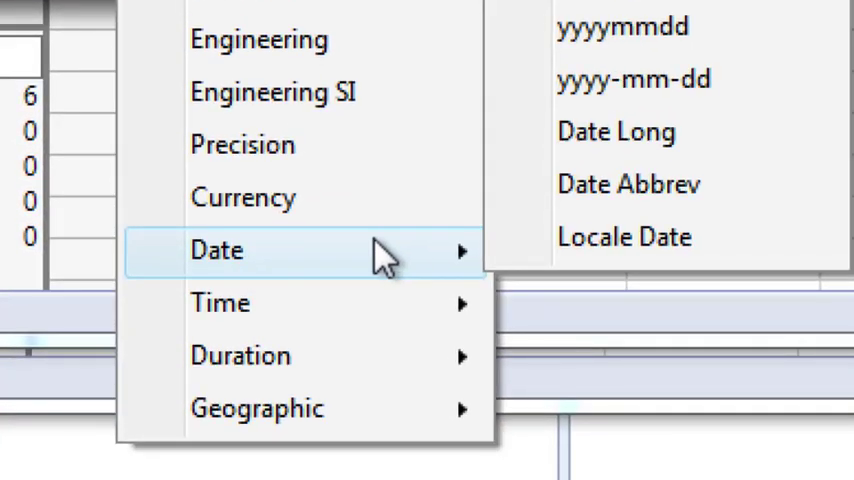
{"action": "mouse_move", "coordinate": [570, 190]}
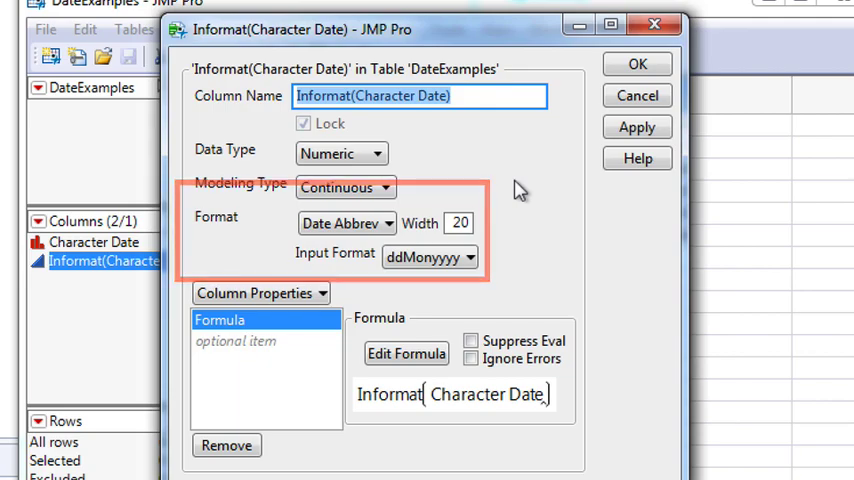
{"action": "left_click", "coordinate": [344, 224]}
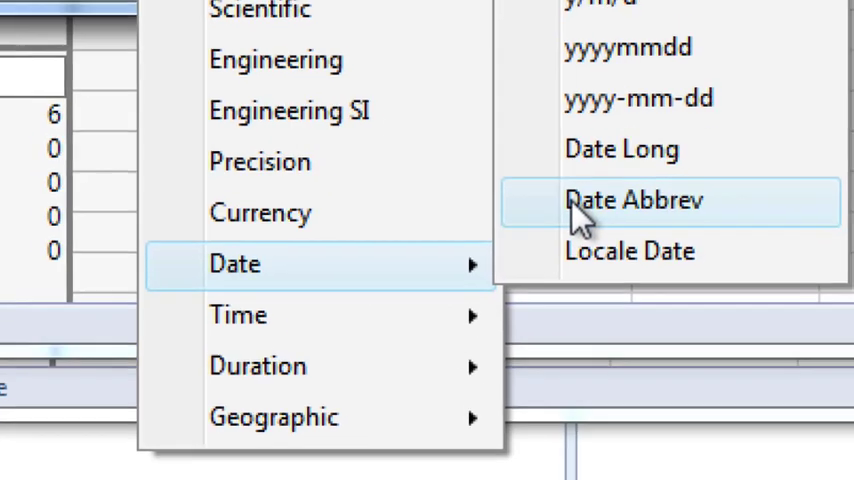
{"action": "left_click", "coordinate": [634, 200]}
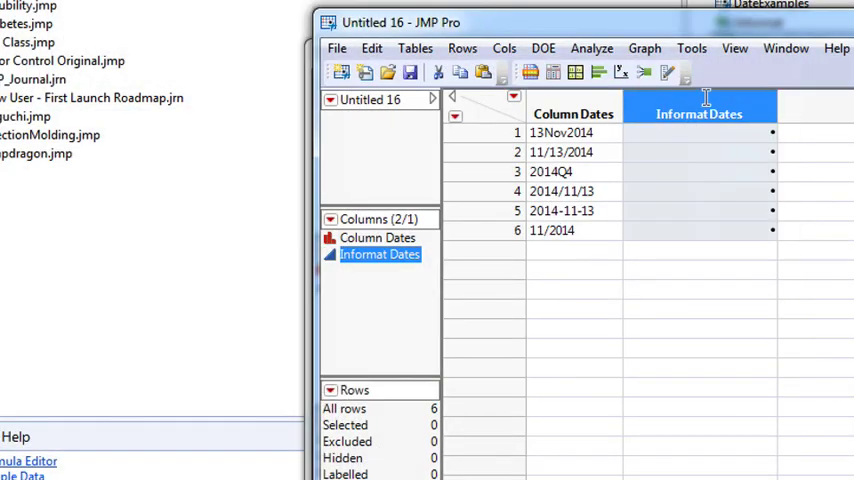
Give Informat Dates the formula Informat(Column Dates) and apply it to compute real dates
{"action": "right_click", "coordinate": [698, 112]}
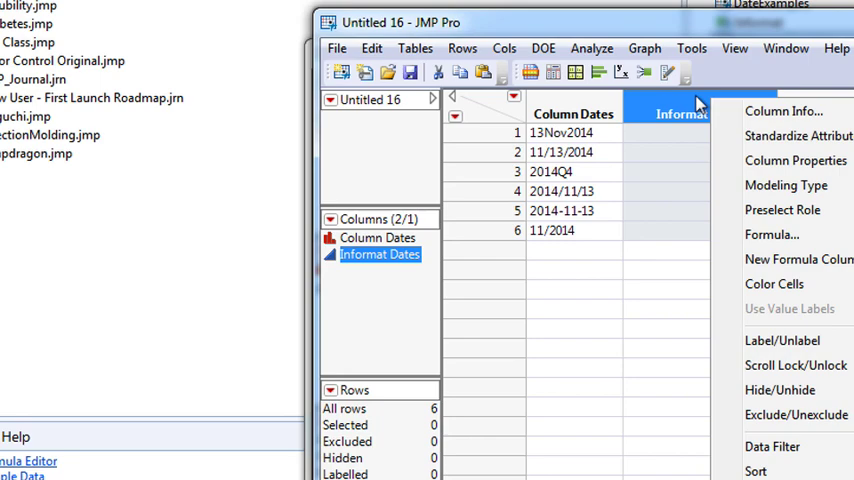
{"action": "left_click", "coordinate": [768, 234]}
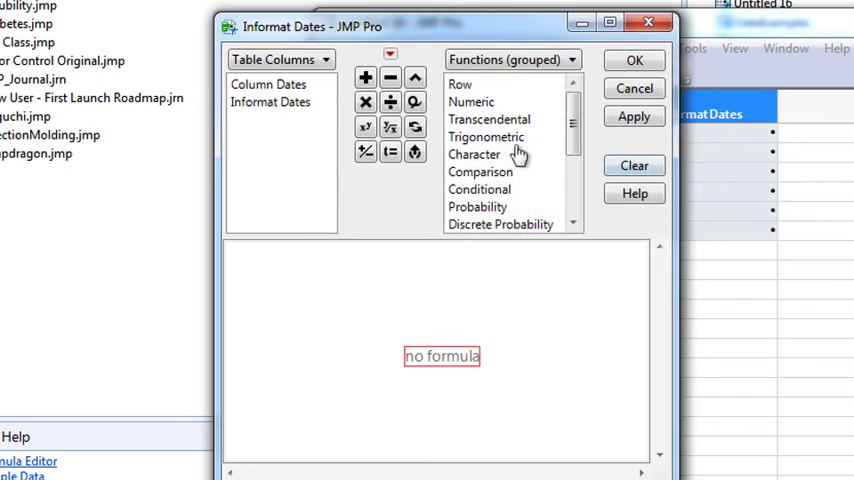
{"action": "scroll", "scroll_direction": "down", "scroll_amount": 3}
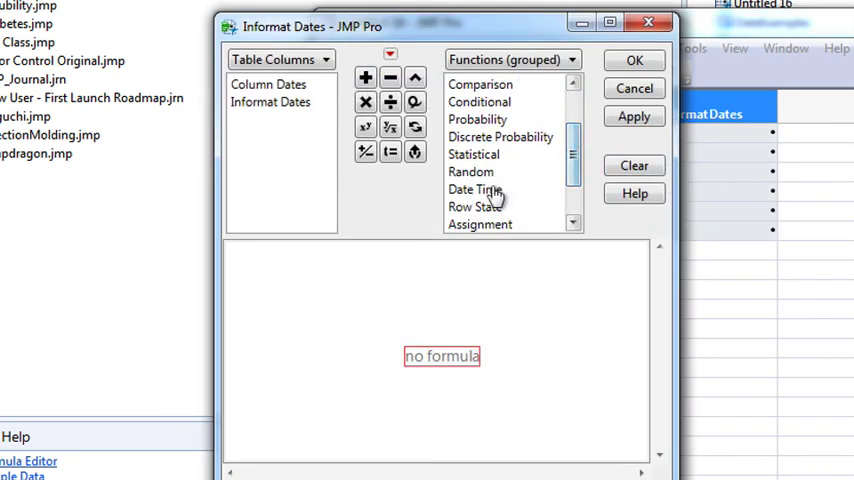
{"action": "left_click", "coordinate": [474, 188]}
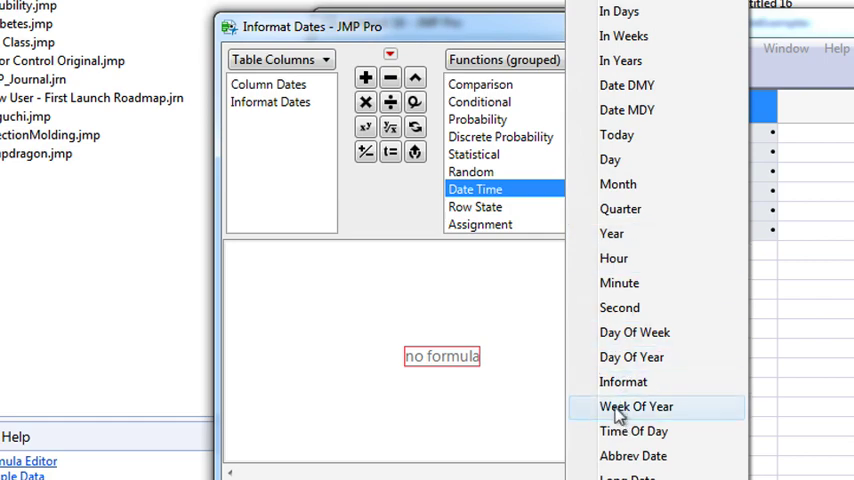
{"action": "left_click", "coordinate": [624, 380]}
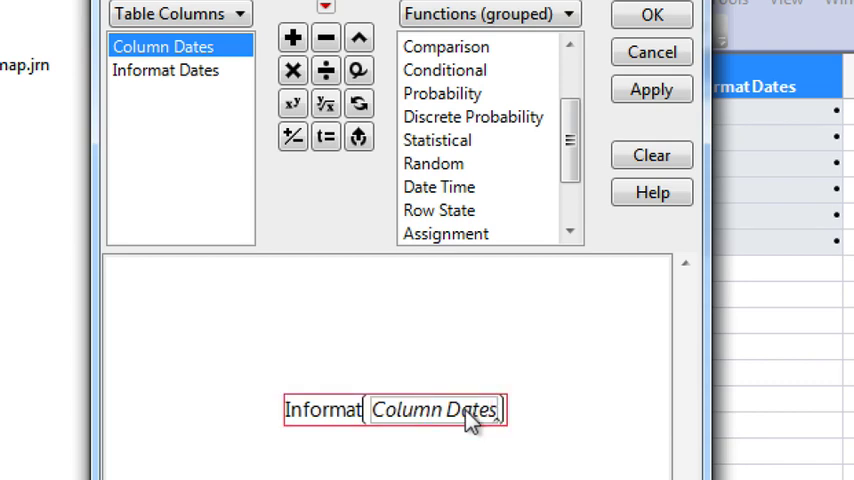
{"action": "mouse_move", "coordinate": [652, 90]}
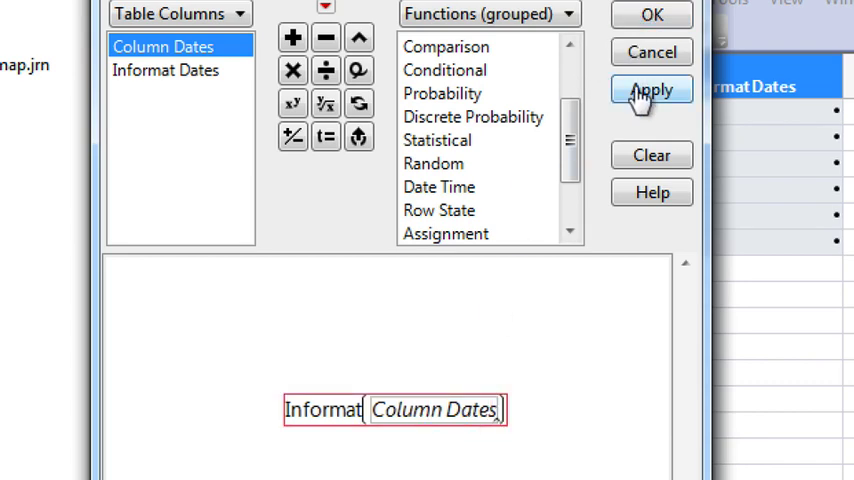
{"action": "left_click", "coordinate": [652, 90]}
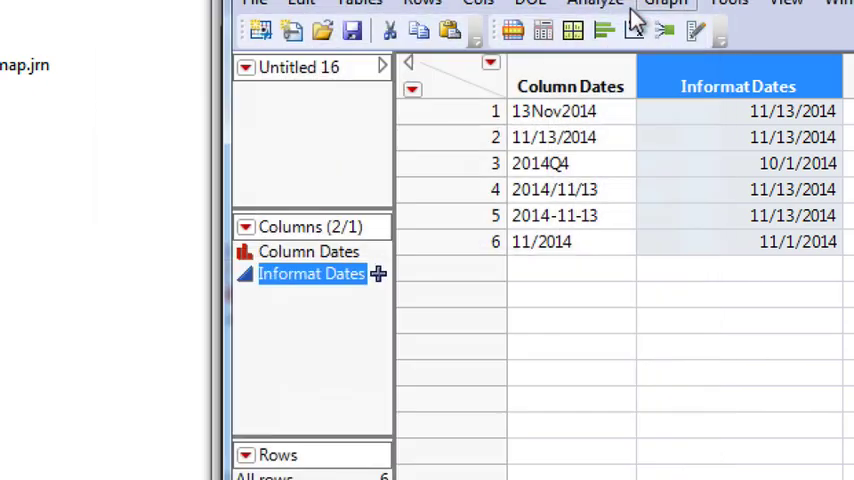